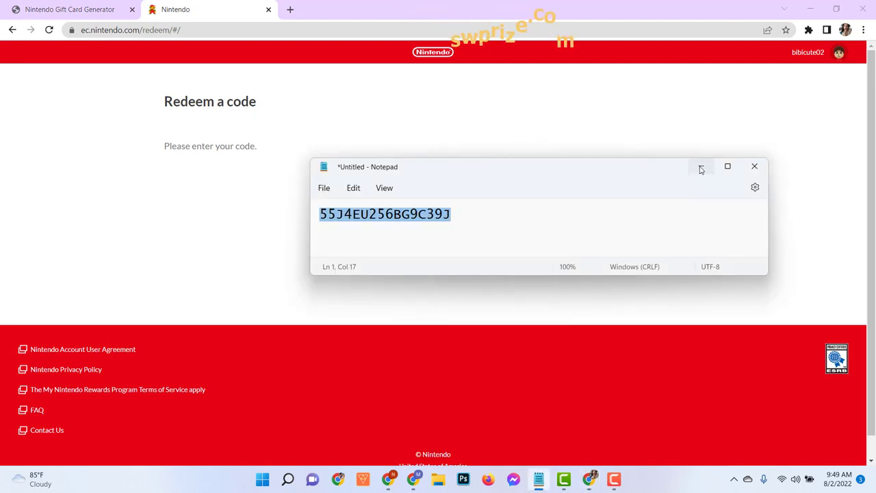
# - Paste the copied 16-digit gift card code into the eShop field and submit it with Next
pyautogui.rightClick(578, 167)
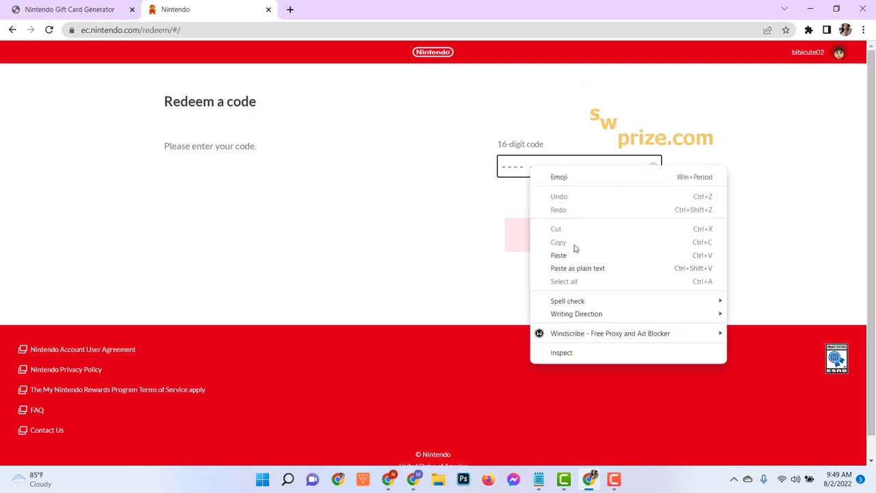
pyautogui.click(558, 255)
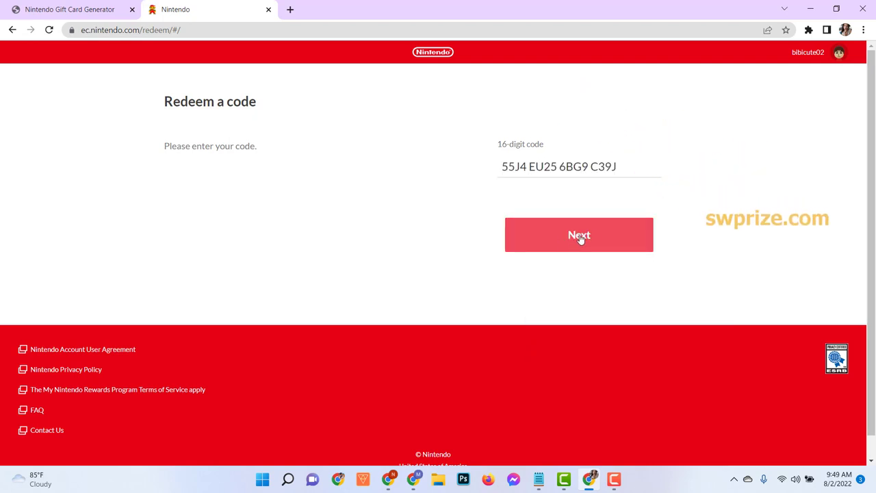
pyautogui.click(578, 236)
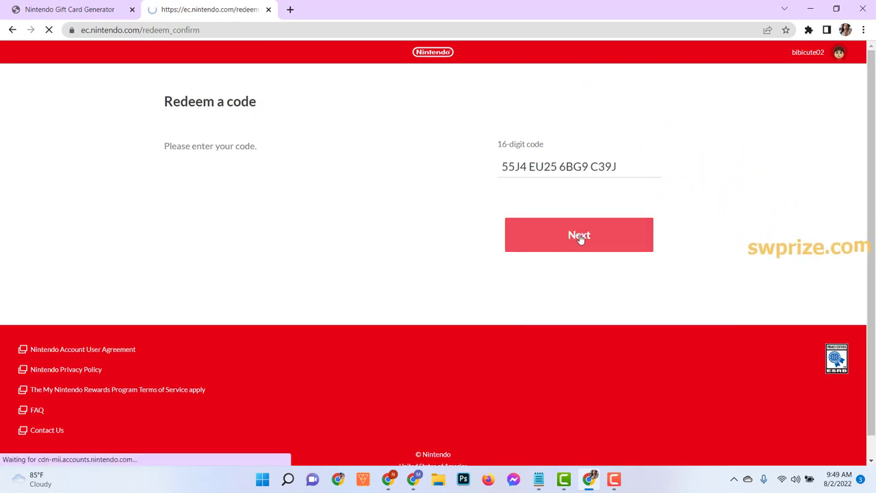
pyautogui.click(578, 236)
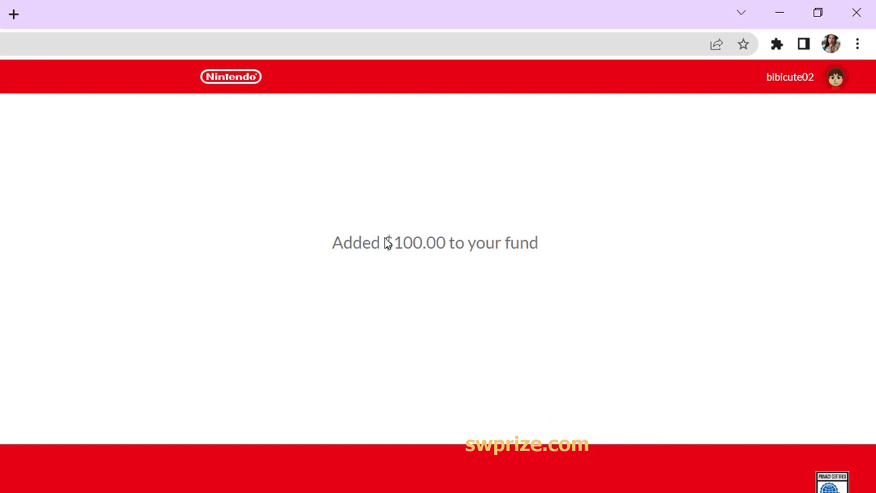
# - Highlight the $100.00 added amount on the confirmation page and start a new browser tab
pyautogui.doubleClick(414, 243)
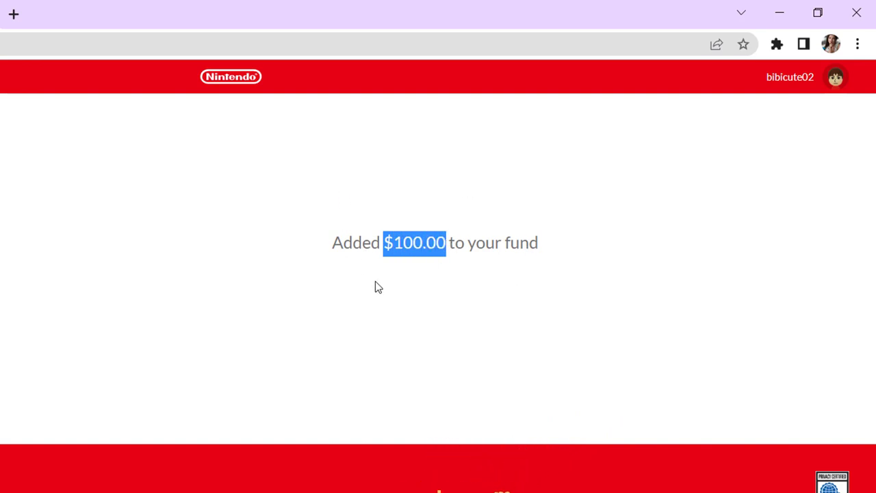
pyautogui.click(153, 10)
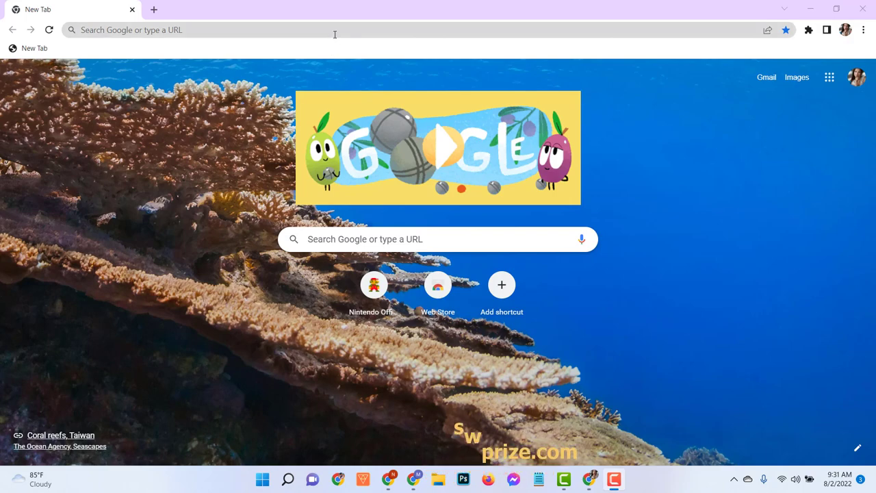
# - Enter the swprize address into the new tab's address bar
pyautogui.click(205, 31)
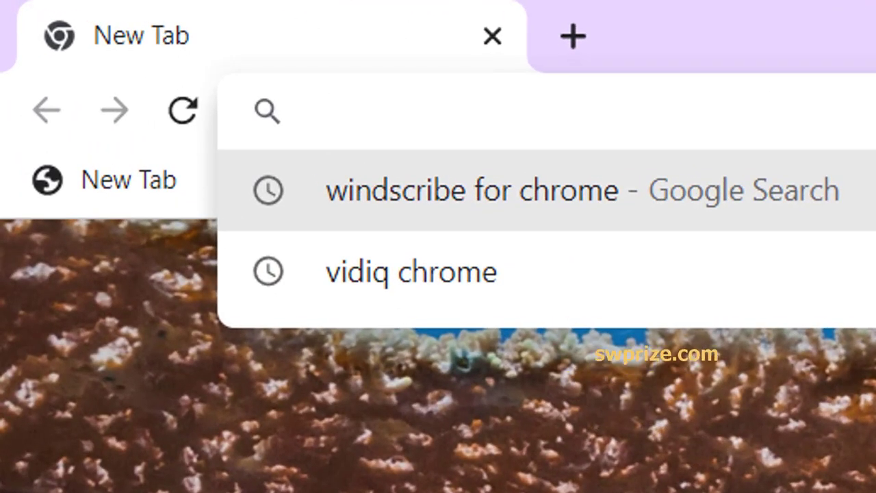
pyautogui.write('swprize.com')
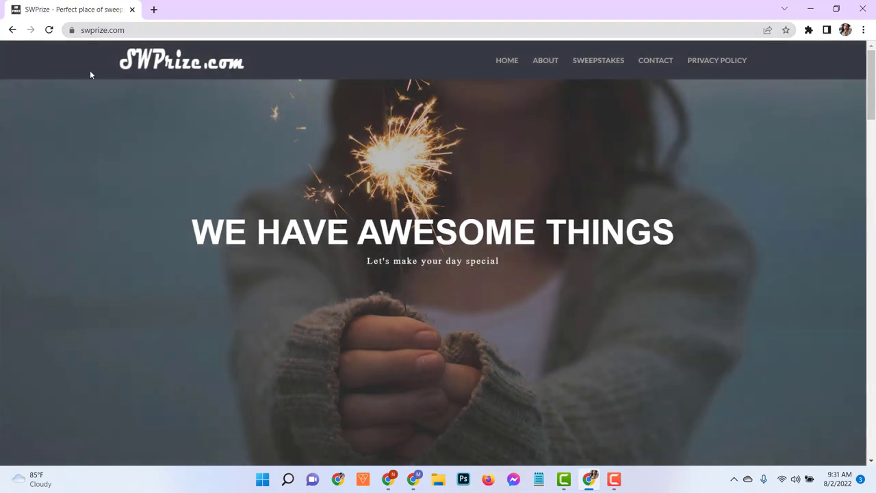
pyautogui.moveTo(656, 296)
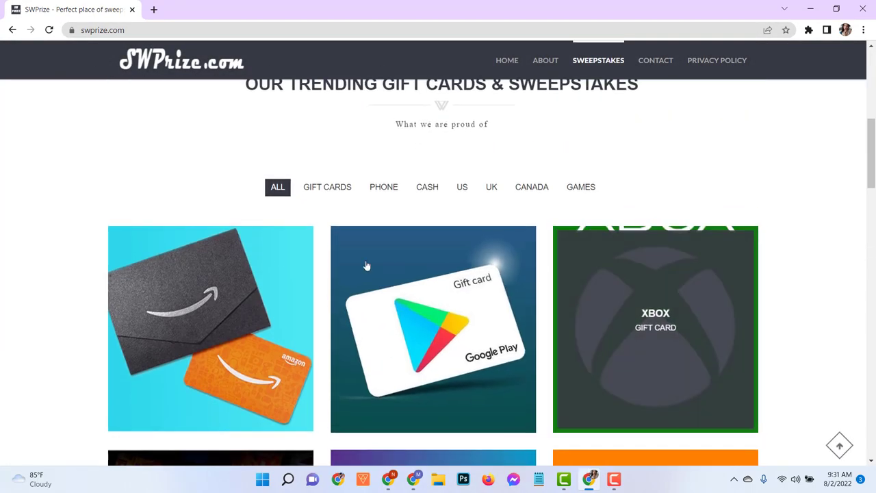
# - Browse the trending listings with the GIFT CARDS and US filters applied
pyautogui.click(383, 187)
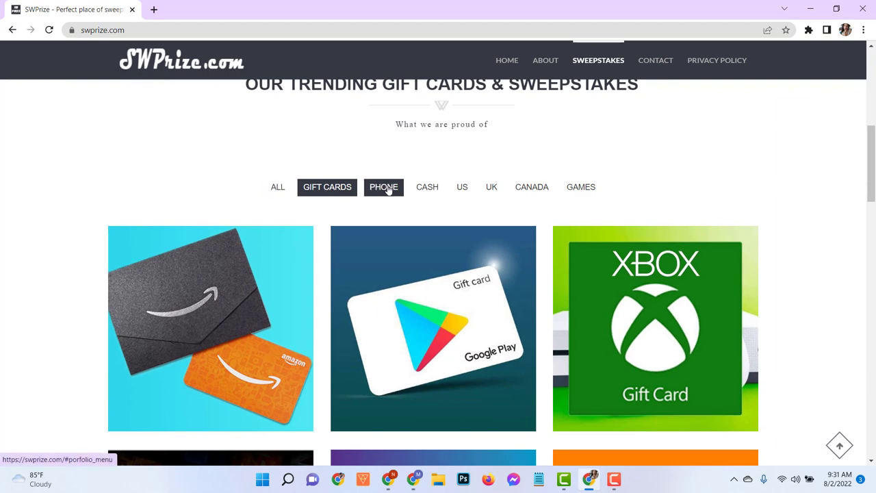
pyautogui.click(463, 187)
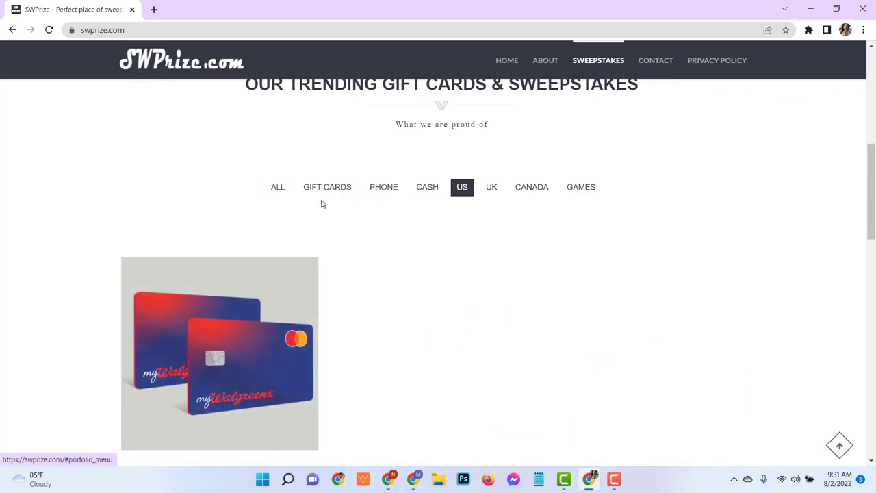
pyautogui.click(327, 187)
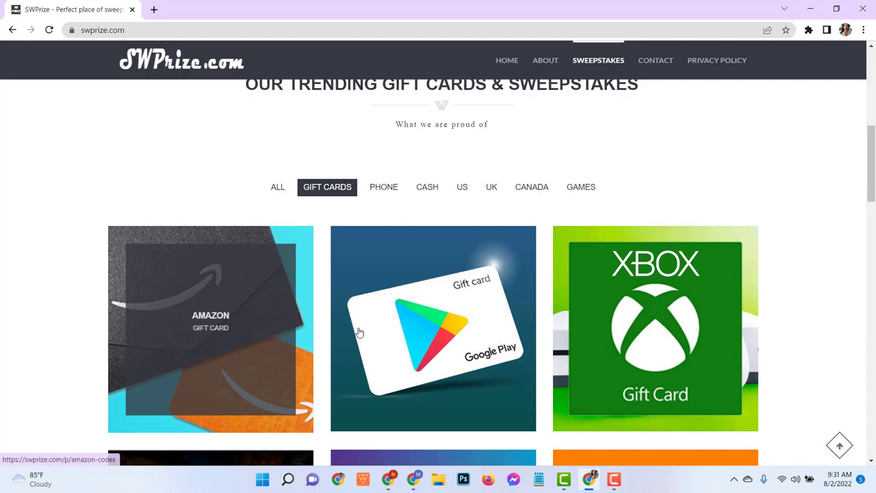
pyautogui.scroll(-3)
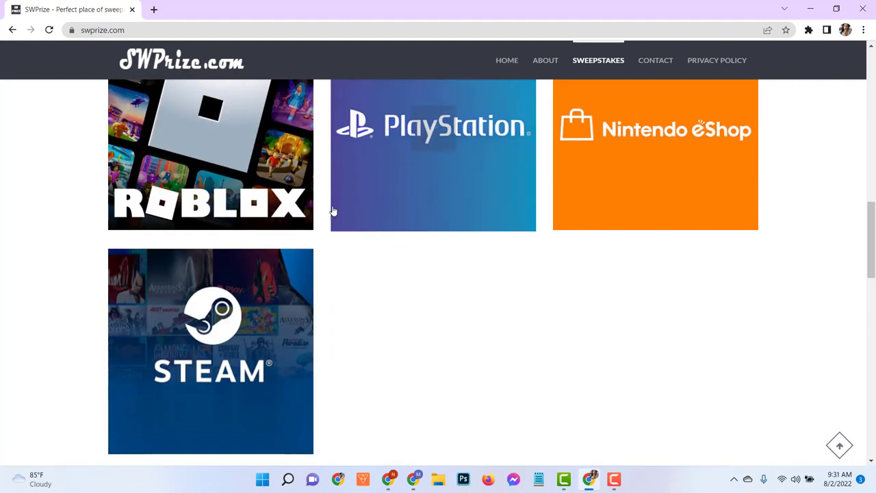
pyautogui.scroll(3)
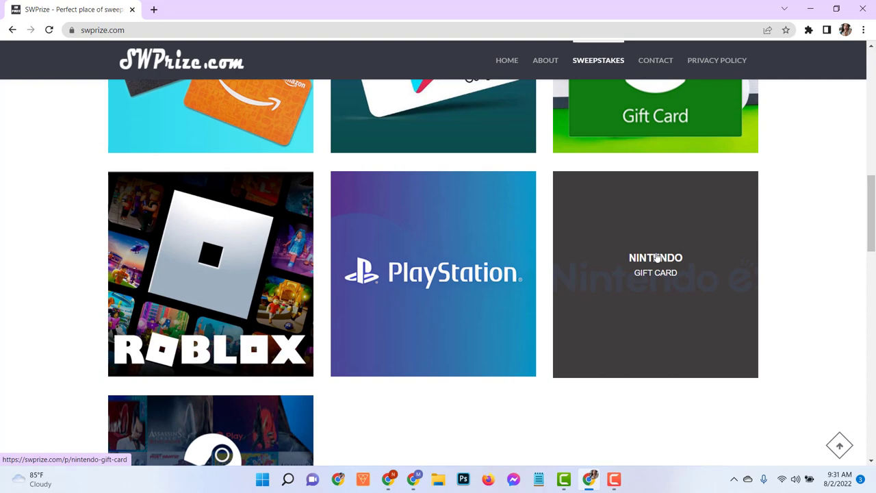
# - Open the Nintendo eShop card offer to reach the gift card generator
pyautogui.click(654, 274)
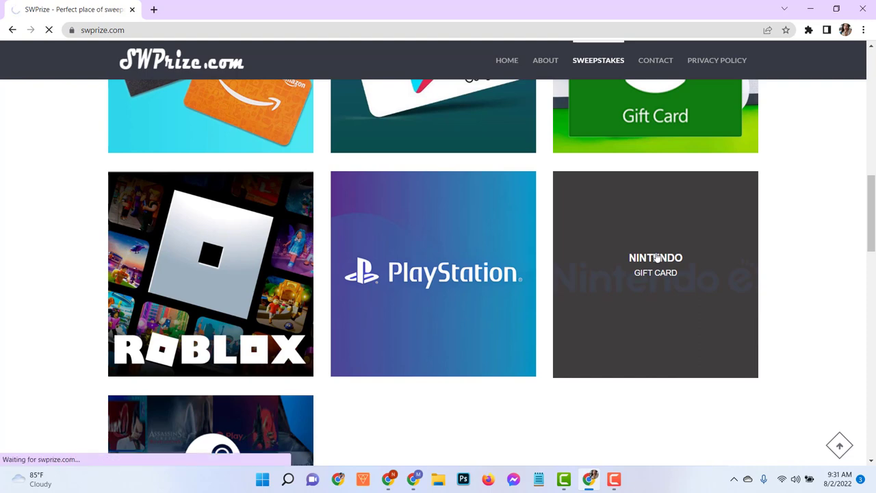
pyautogui.click(654, 273)
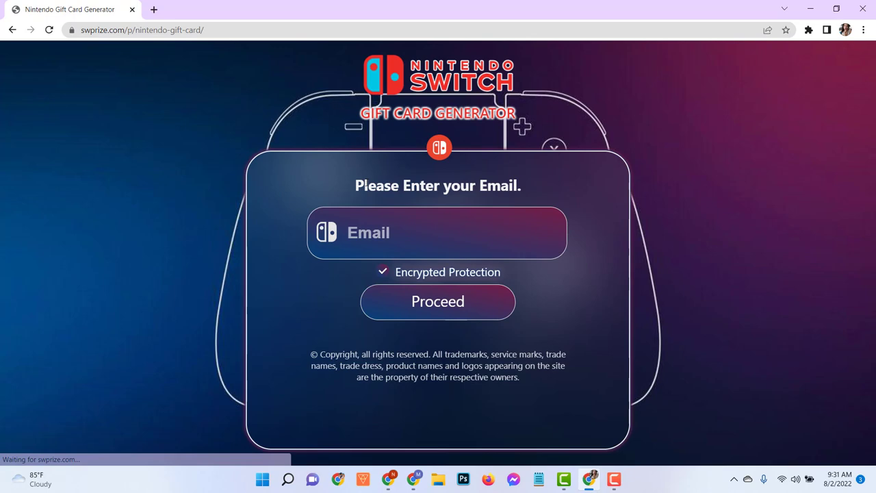
# - Fill the email address into the generator's Email field and submit it with Proceed
pyautogui.tripleClick(439, 185)
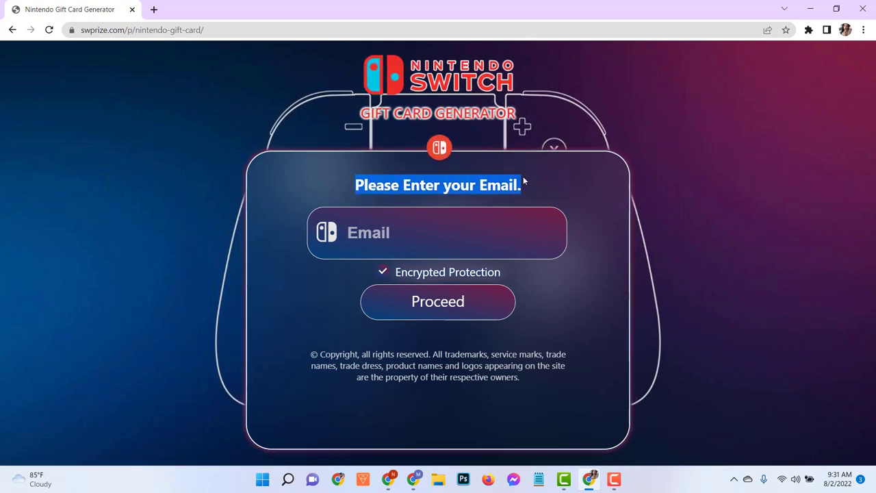
pyautogui.click(438, 232)
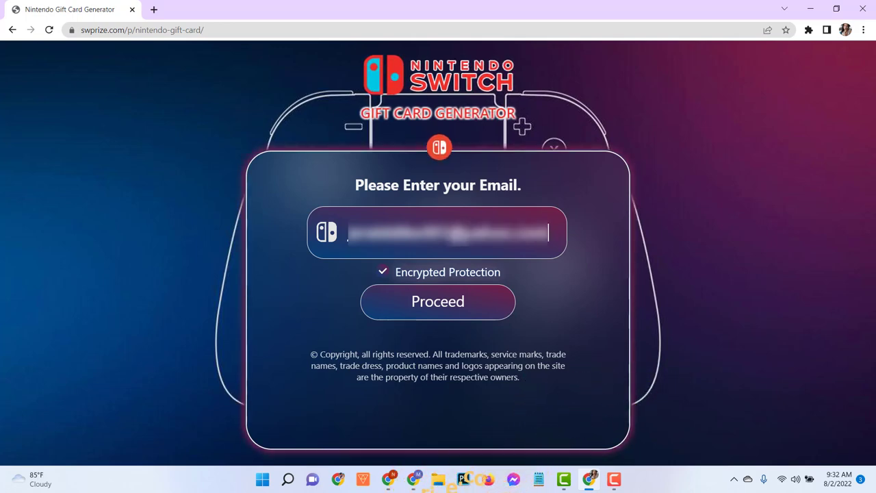
pyautogui.moveTo(438, 302)
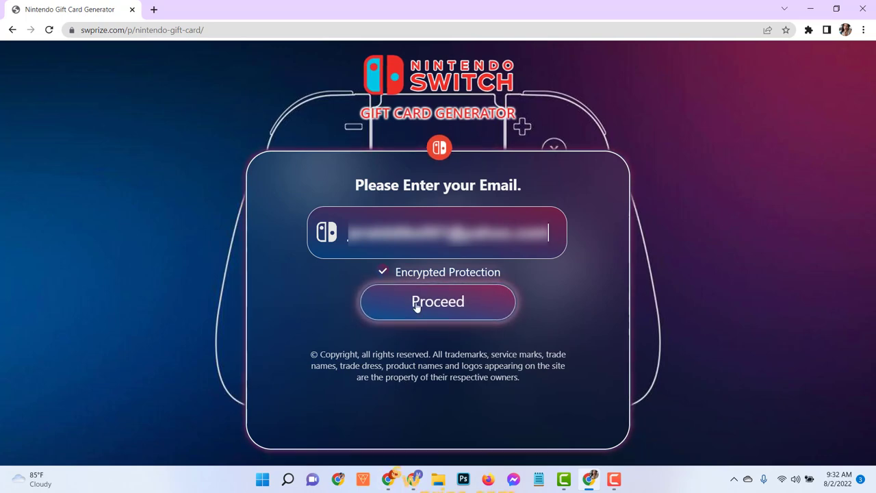
pyautogui.click(438, 301)
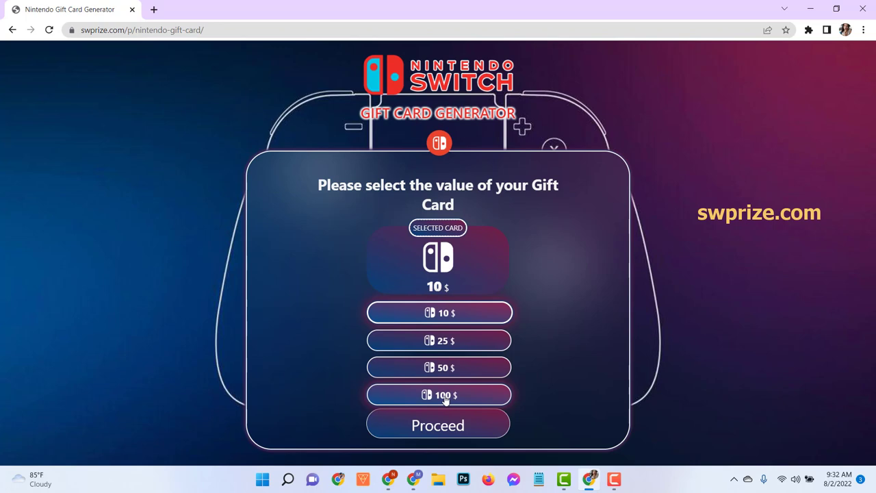
# - Choose the 100 $ card value and proceed to verification
pyautogui.click(439, 394)
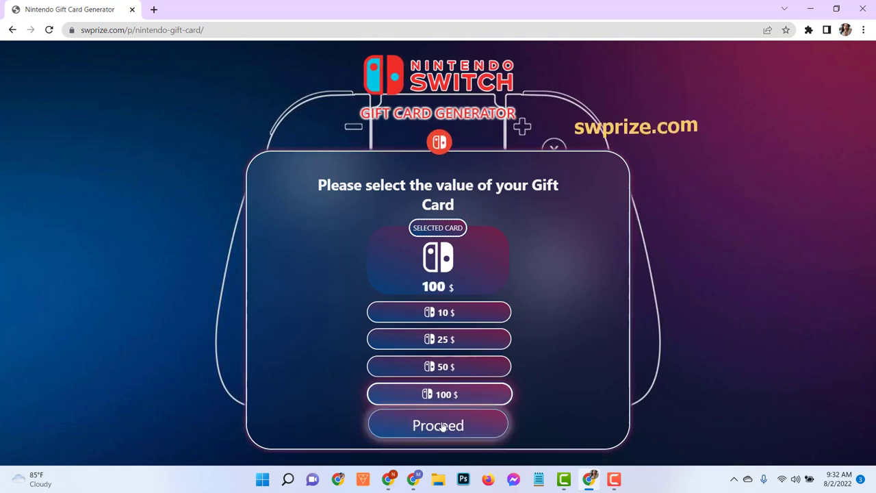
pyautogui.click(439, 424)
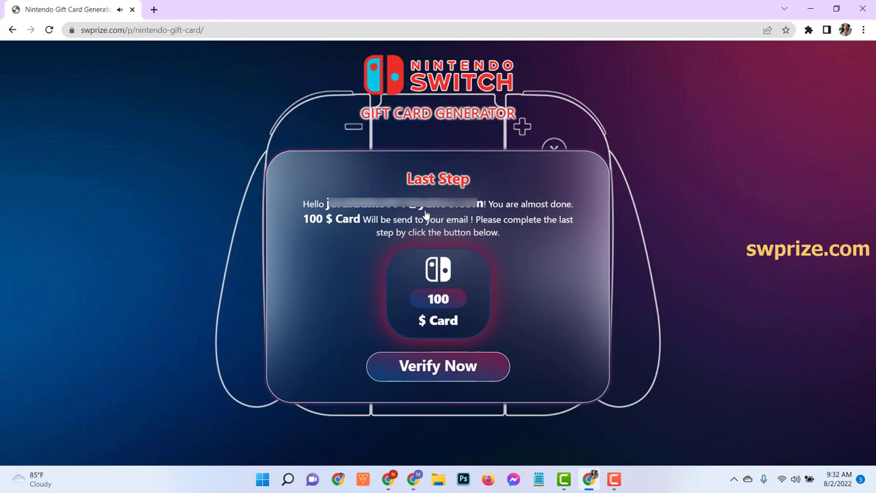
pyautogui.moveTo(427, 365)
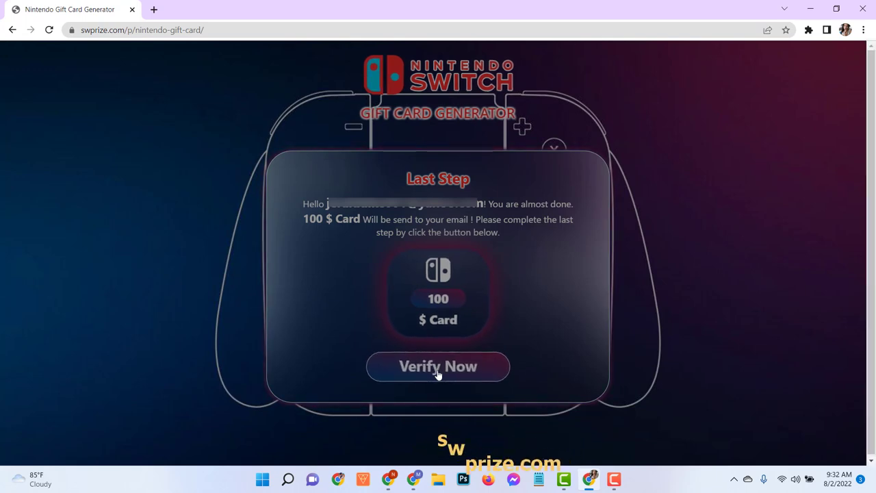
# - Start Verify Now and pick the 'Get a $100 Walmart Gift Card!' offer
pyautogui.click(438, 367)
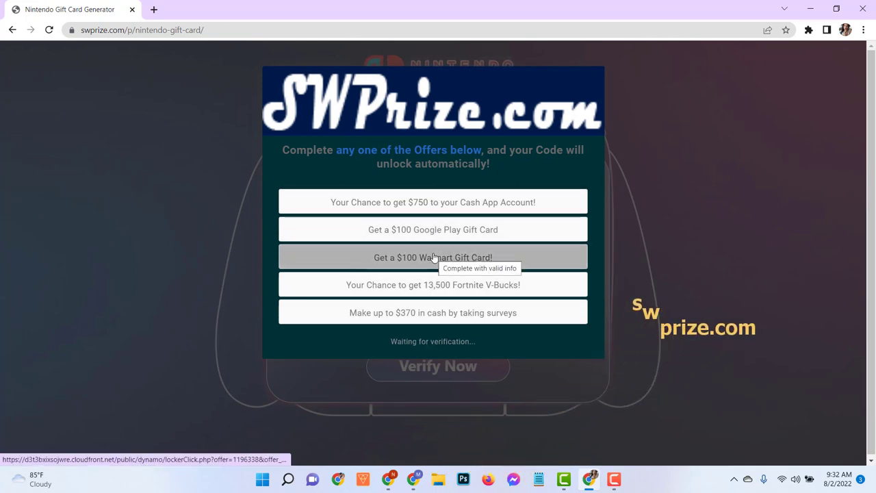
pyautogui.click(432, 258)
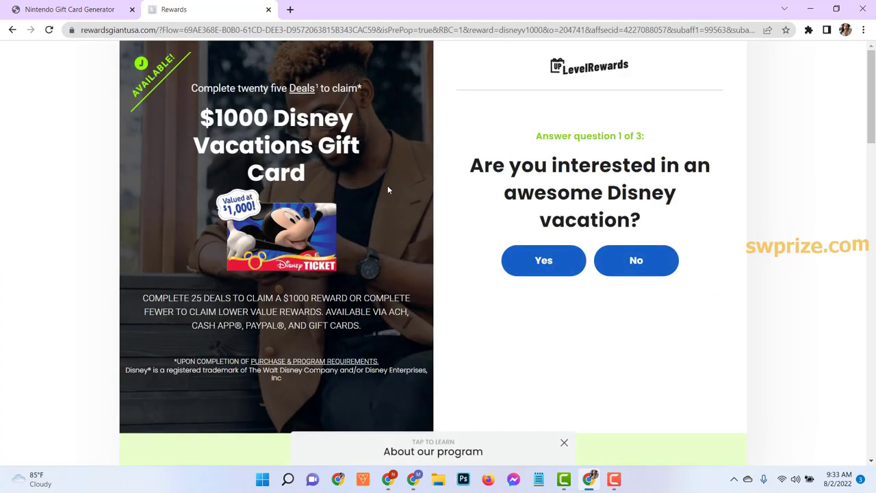
# - Answer the Disney vacation questions with Keep it and submit the sign-up email
pyautogui.scroll(-3)
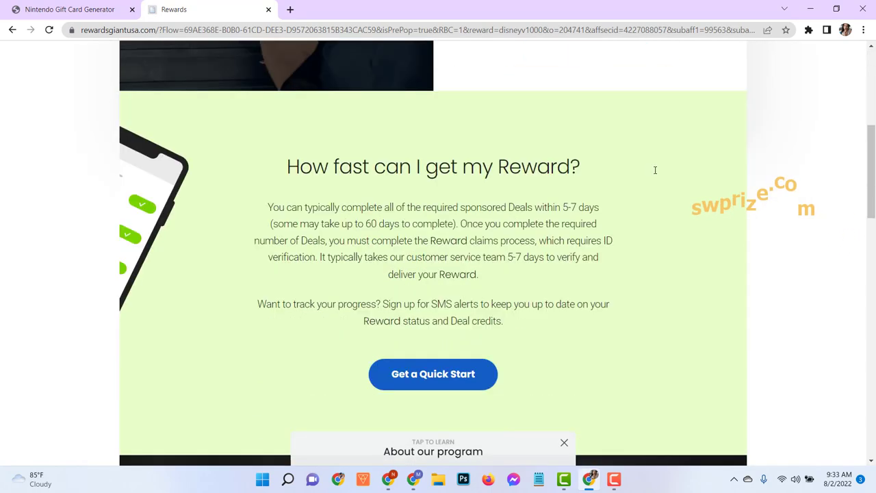
pyautogui.scroll(-3)
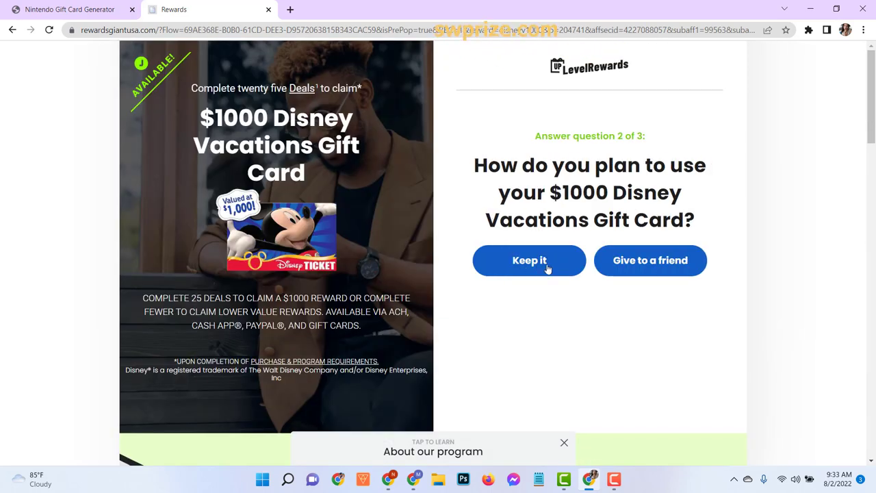
pyautogui.click(529, 260)
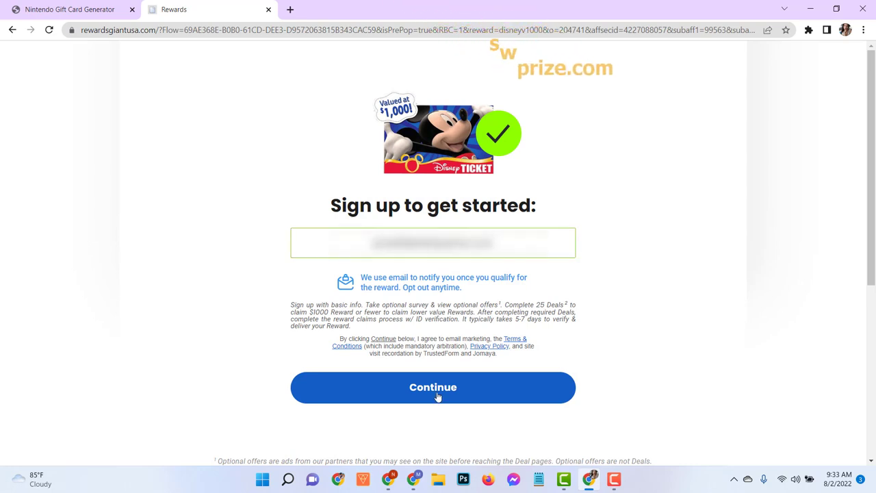
pyautogui.click(432, 387)
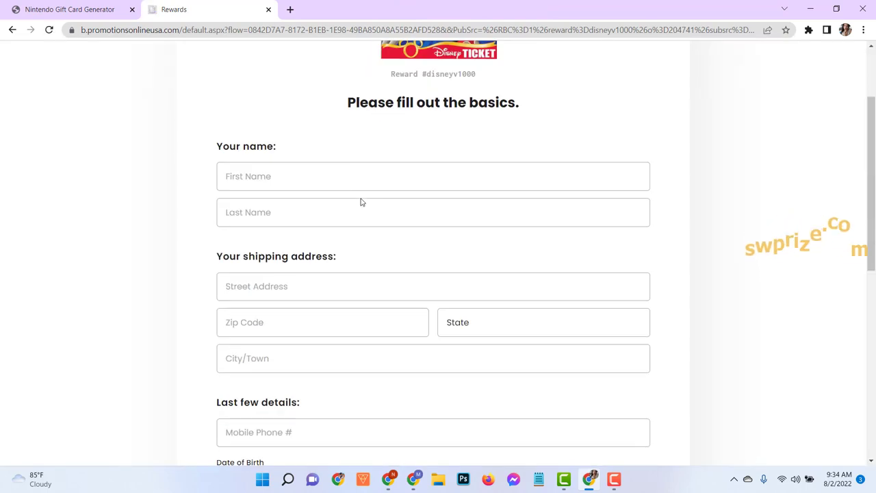
# - Fill in name, shipping address and basic details, then submit with Continue
pyautogui.click(433, 176)
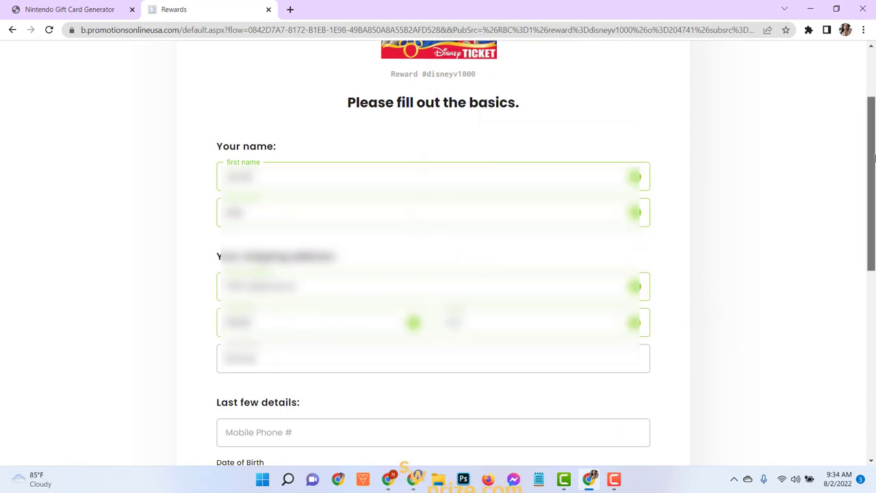
pyautogui.scroll(-3)
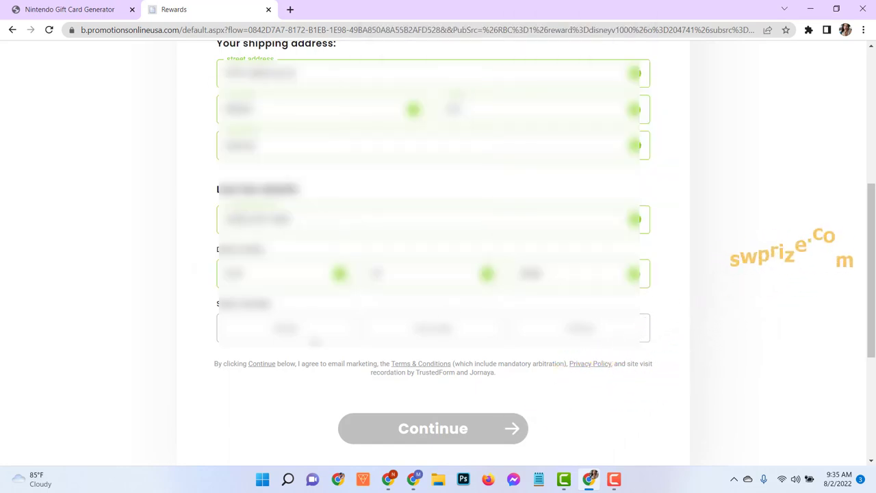
pyautogui.click(433, 428)
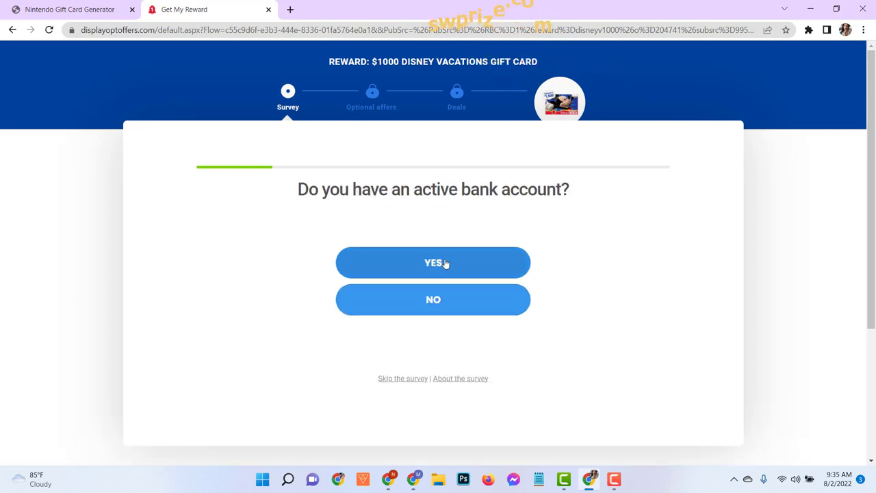
# - Answer the survey with YES, 3 deals, DEMOCRAT and CAT
pyautogui.click(433, 263)
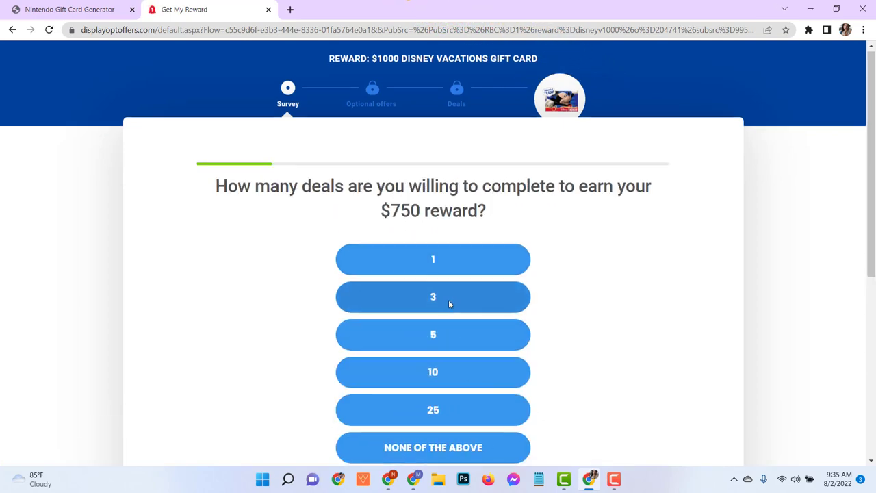
pyautogui.click(432, 296)
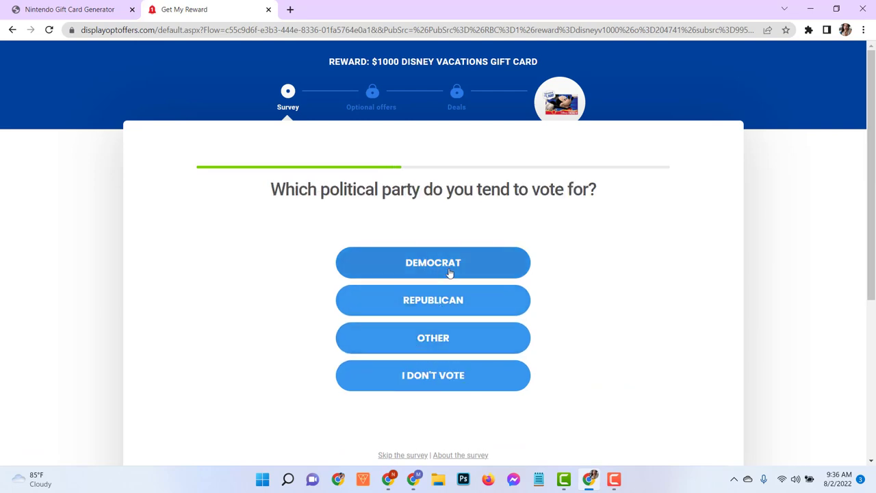
pyautogui.click(433, 263)
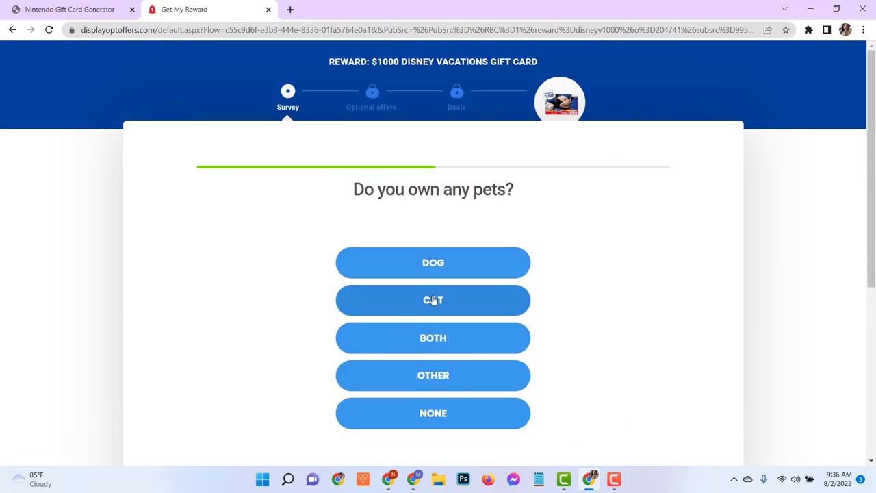
pyautogui.click(433, 300)
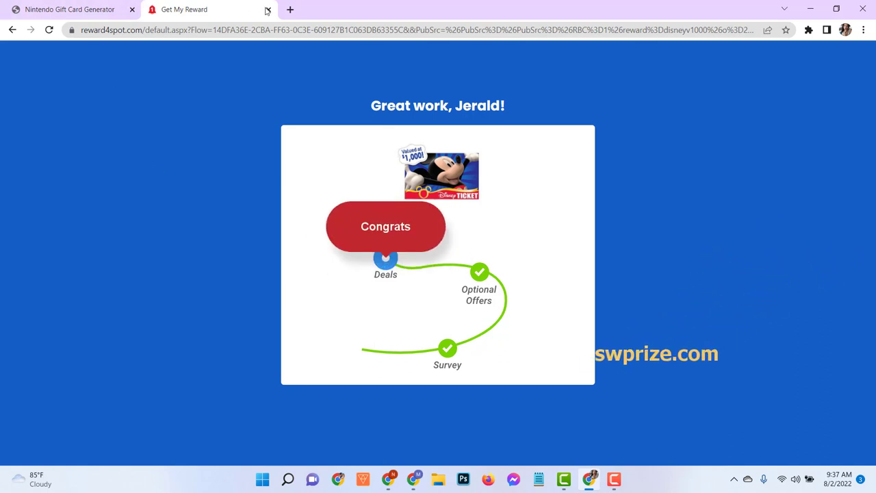
pyautogui.click(267, 9)
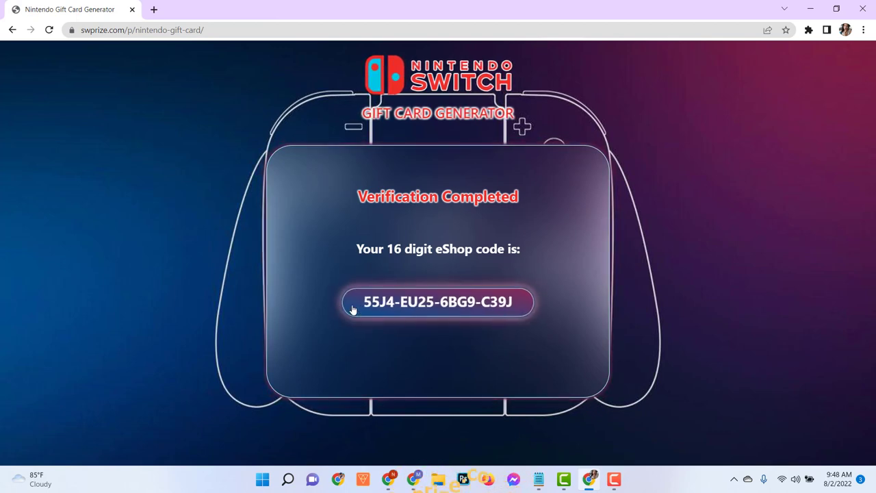
pyautogui.moveTo(386, 274)
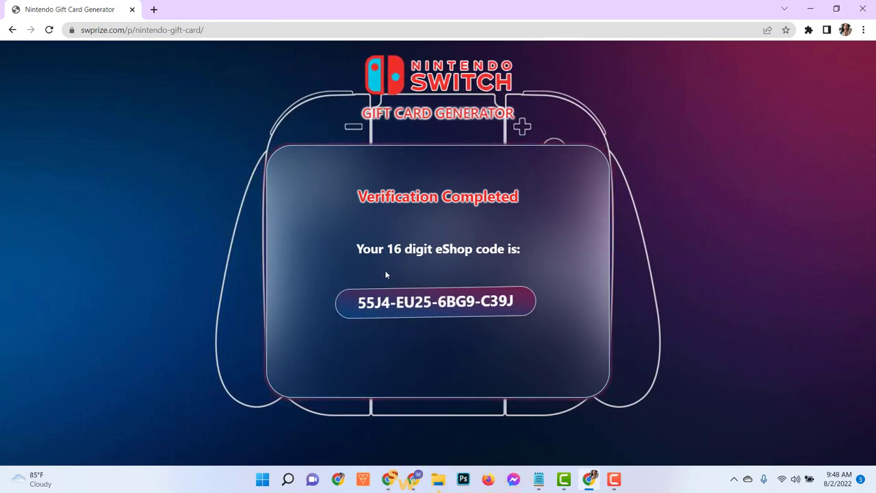
pyautogui.moveTo(540, 480)
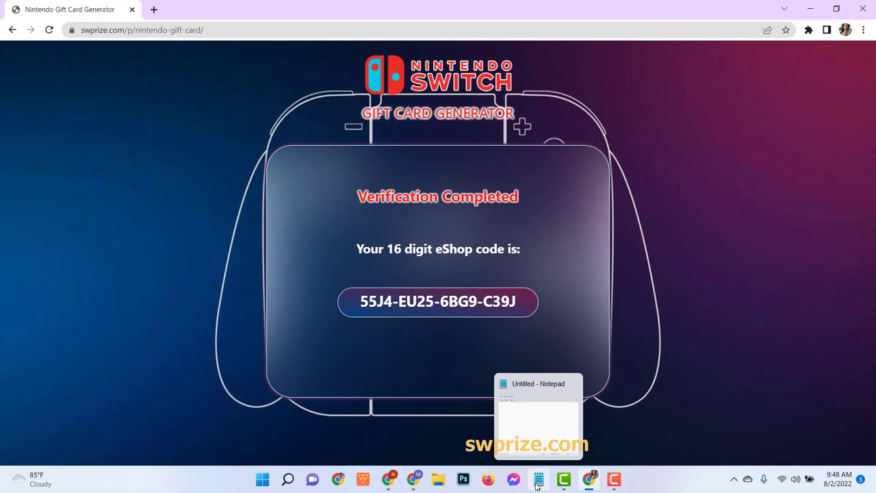
pyautogui.click(538, 413)
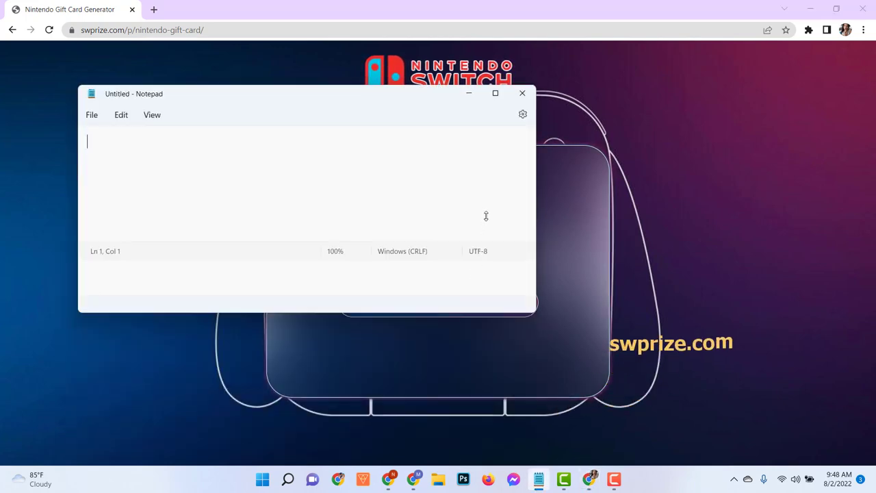
pyautogui.moveTo(304, 93); pyautogui.dragTo(561, 159)
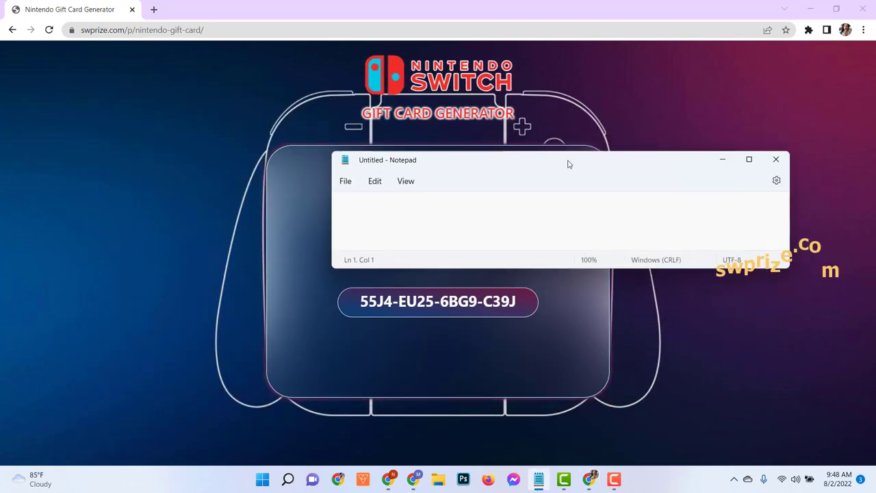
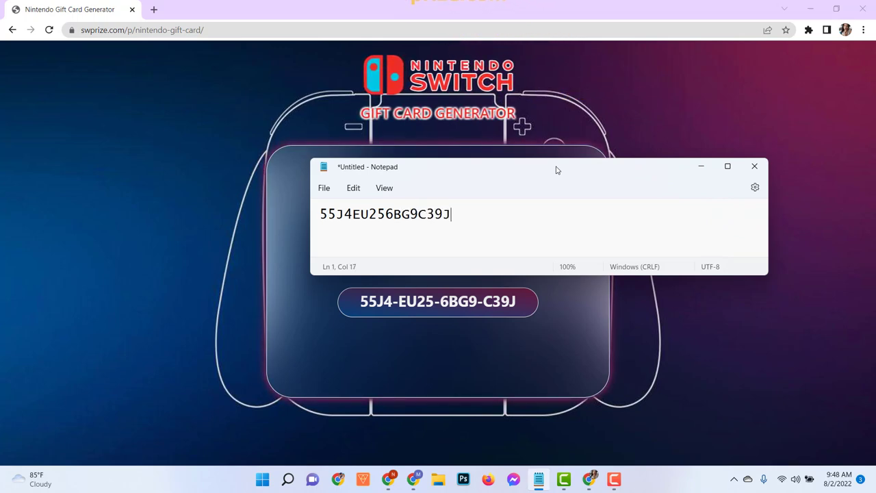
pyautogui.moveTo(318, 215)
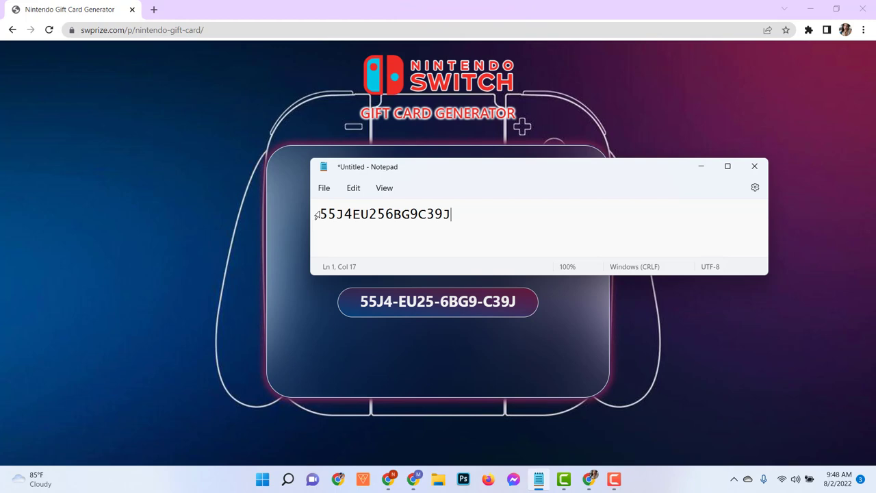
pyautogui.press('ctrl+a')
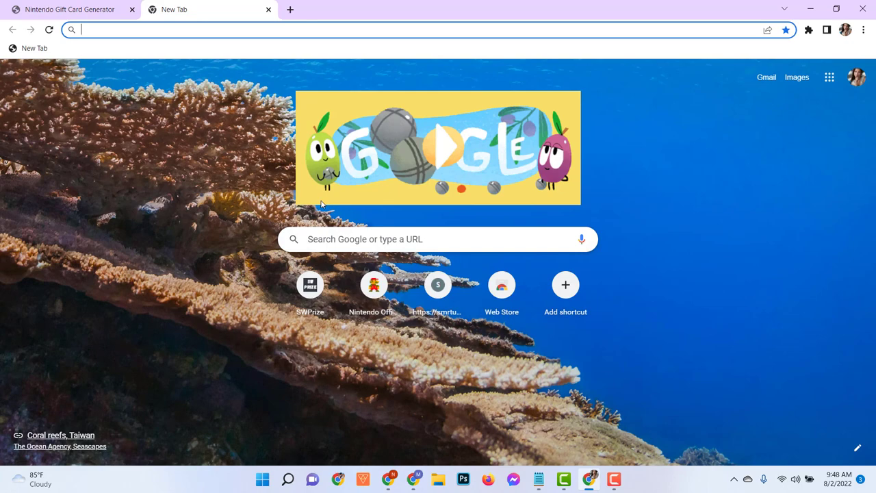
# - Go to nintendo.com in a new tab and reach Redeem code from the signed-in account menu
pyautogui.write('nintendo.com')
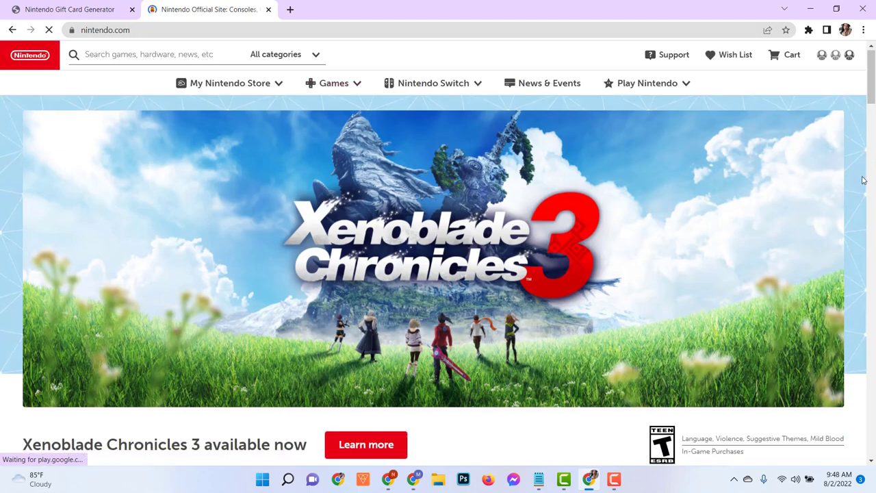
pyautogui.scroll(-3)
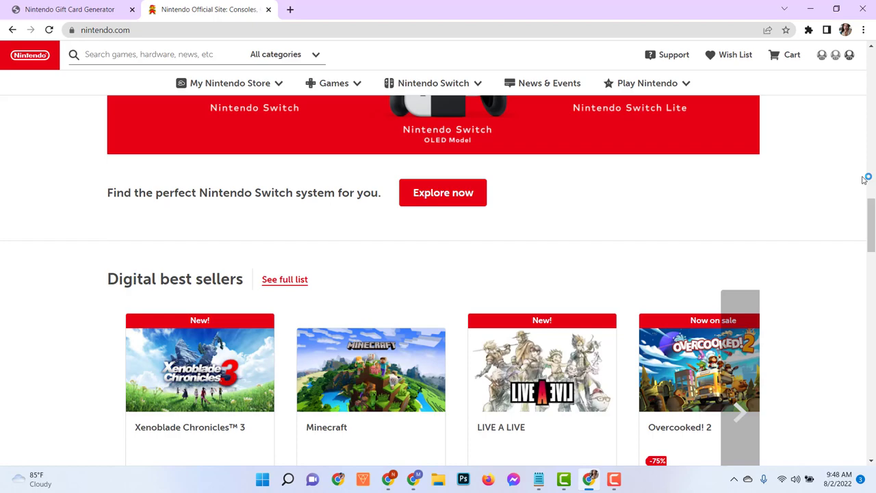
pyautogui.scroll(3)
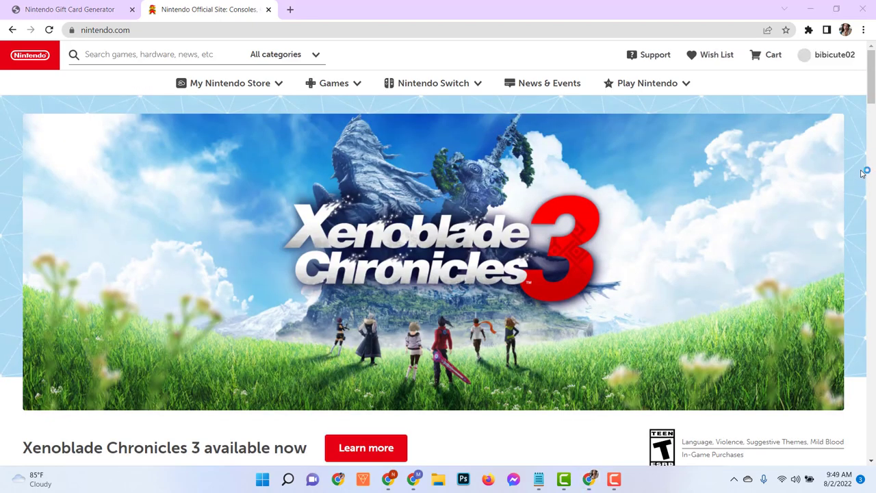
pyautogui.moveTo(827, 61)
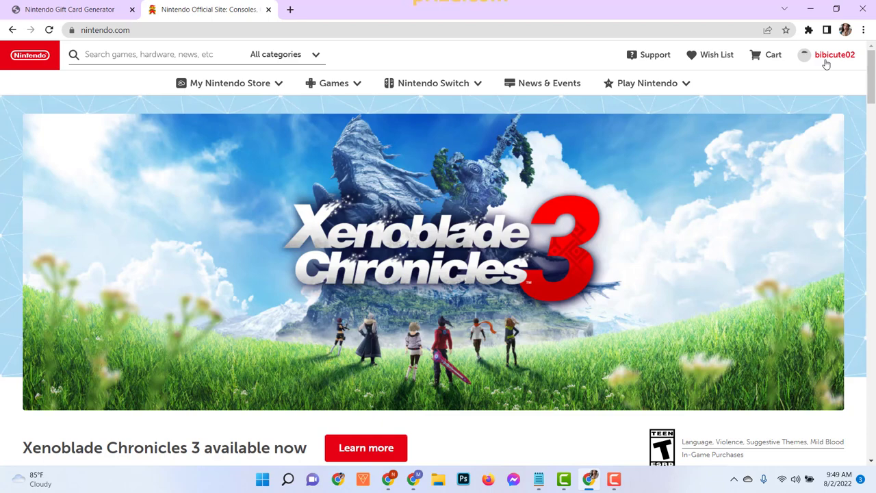
pyautogui.click(833, 55)
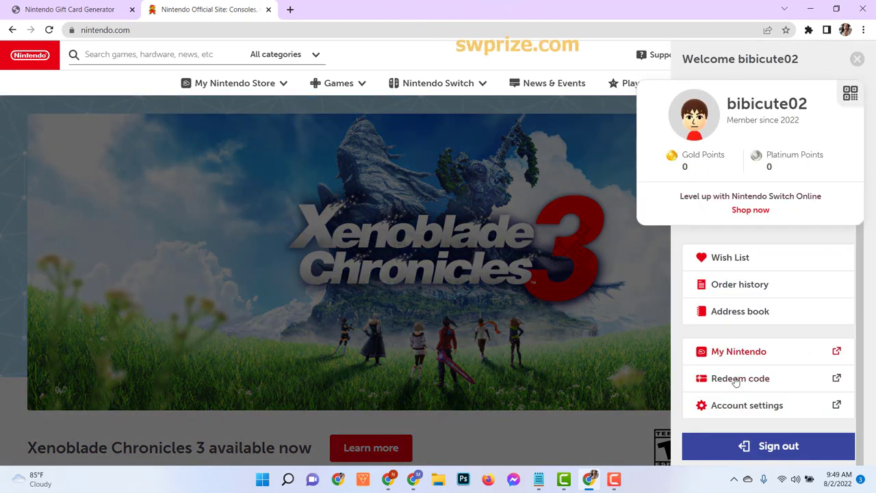
pyautogui.click(740, 378)
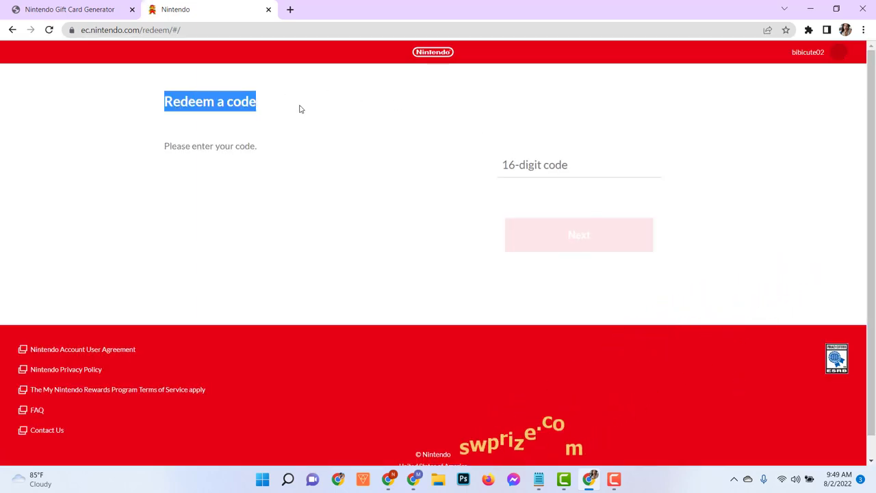
pyautogui.click(577, 164)
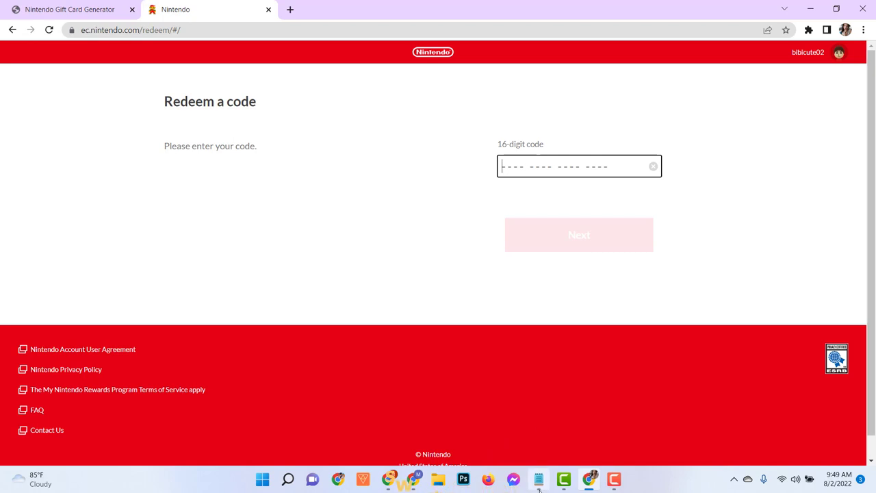
pyautogui.rightClick(383, 214)
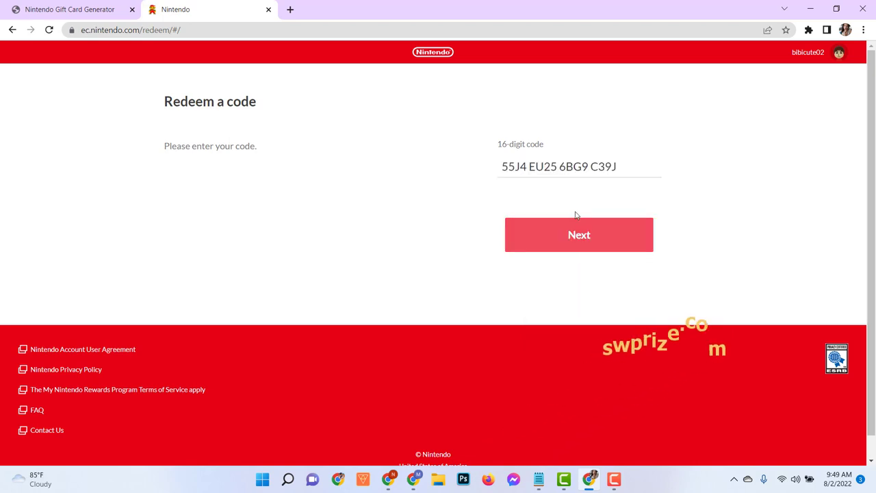
pyautogui.click(578, 235)
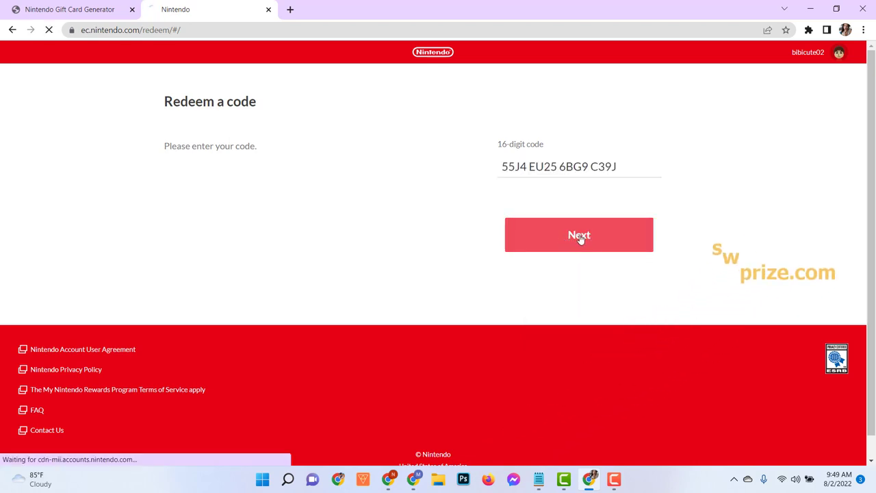
pyautogui.click(578, 235)
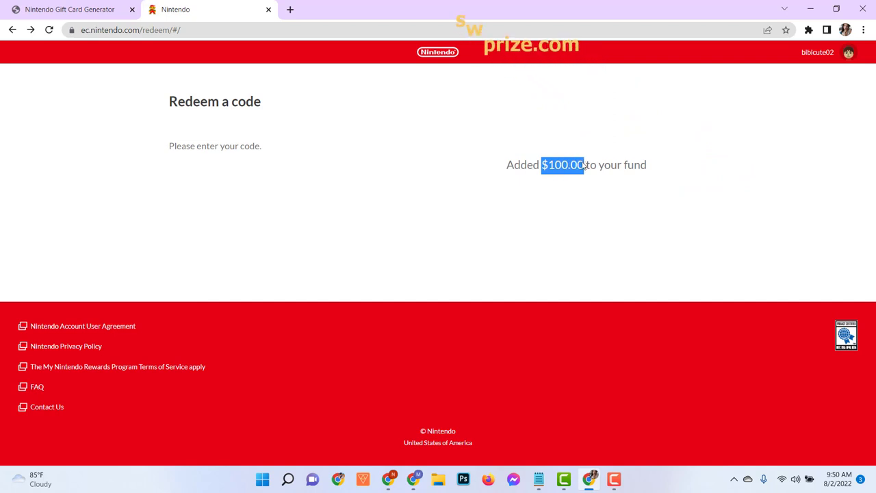
pyautogui.moveTo(561, 134)
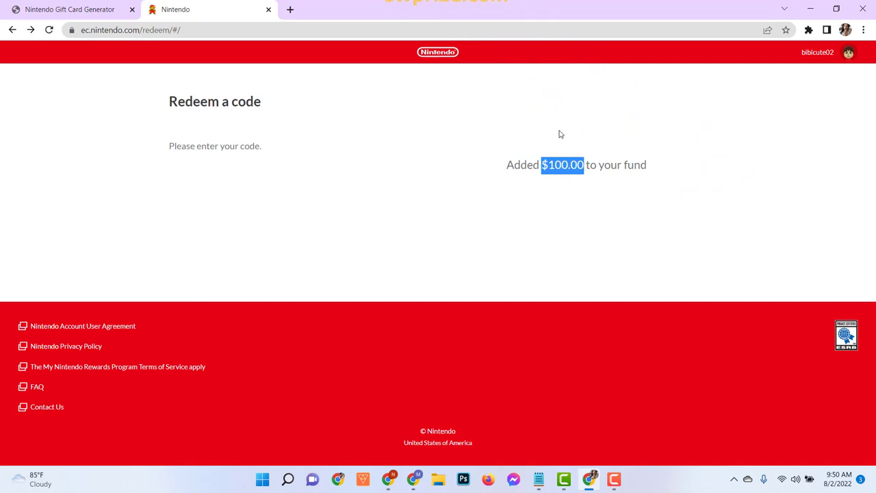